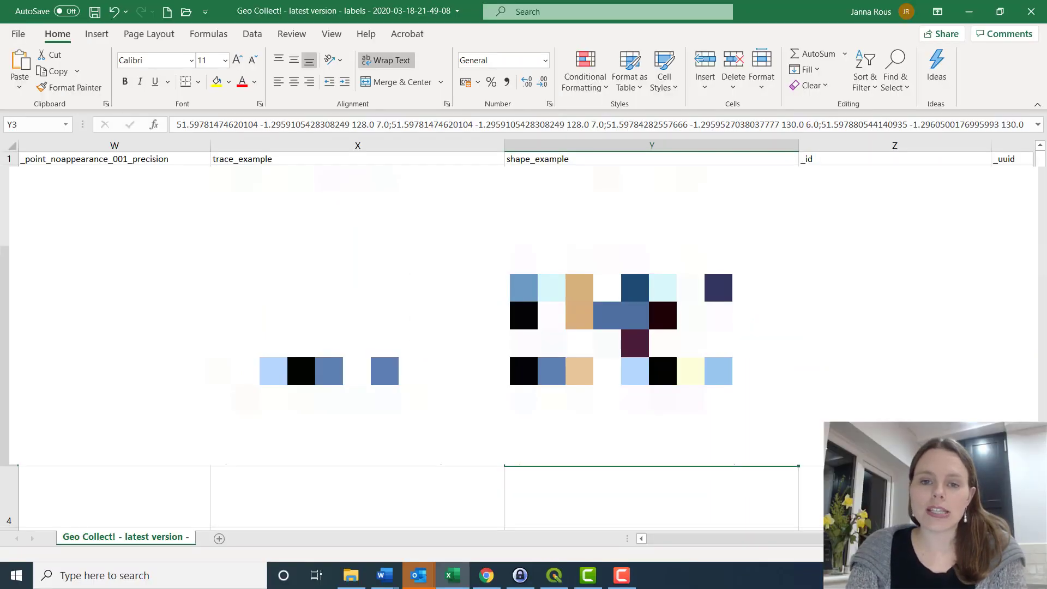
# - Inspect the survey CSV's attribute table and locate the trace_example geotrace column
pyautogui.hscroll(-3)
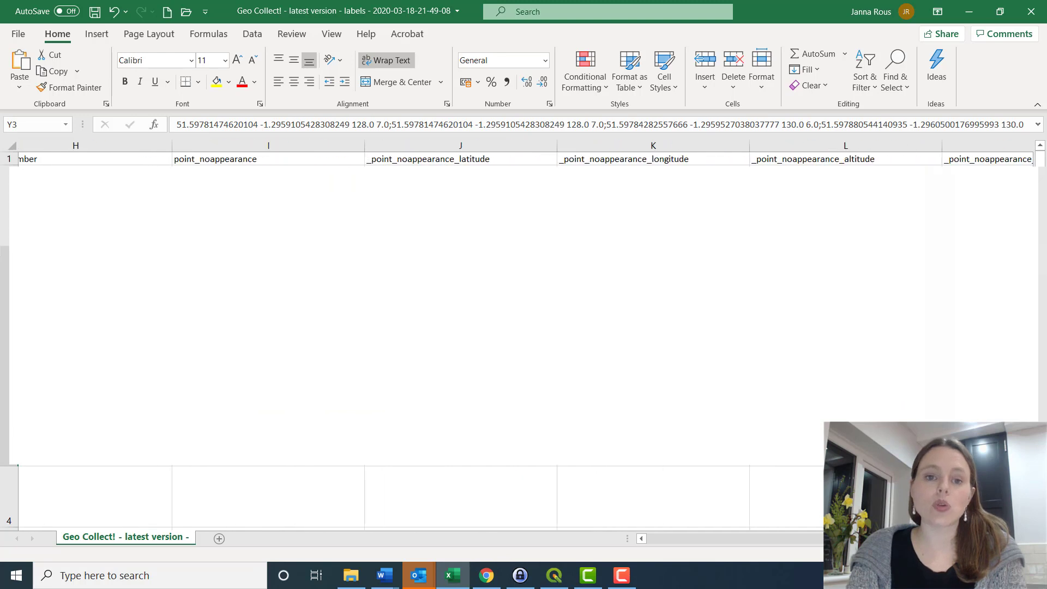
pyautogui.hscroll(-3)
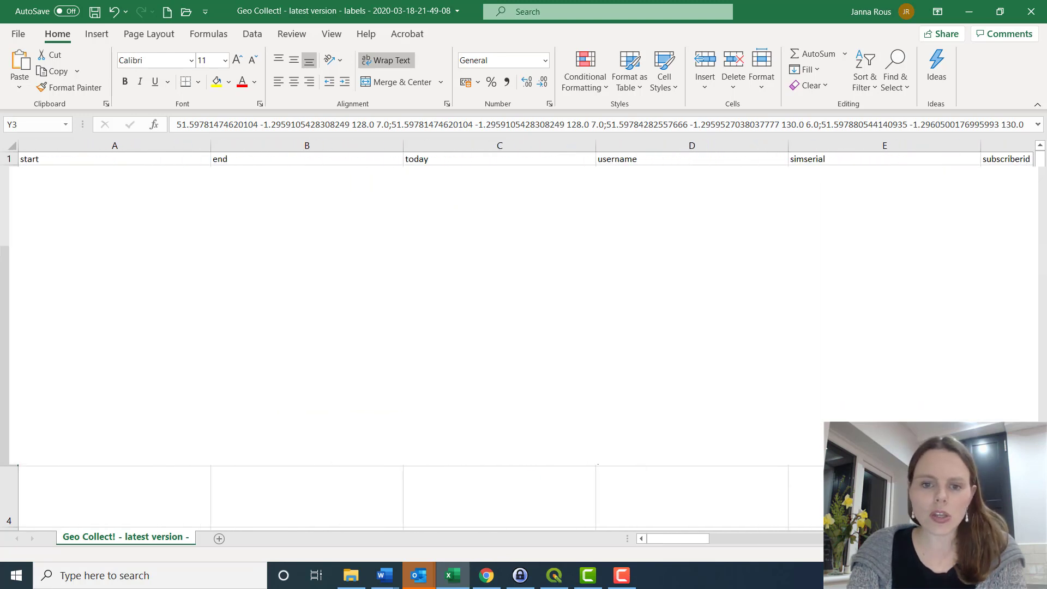
pyautogui.hscroll(3)
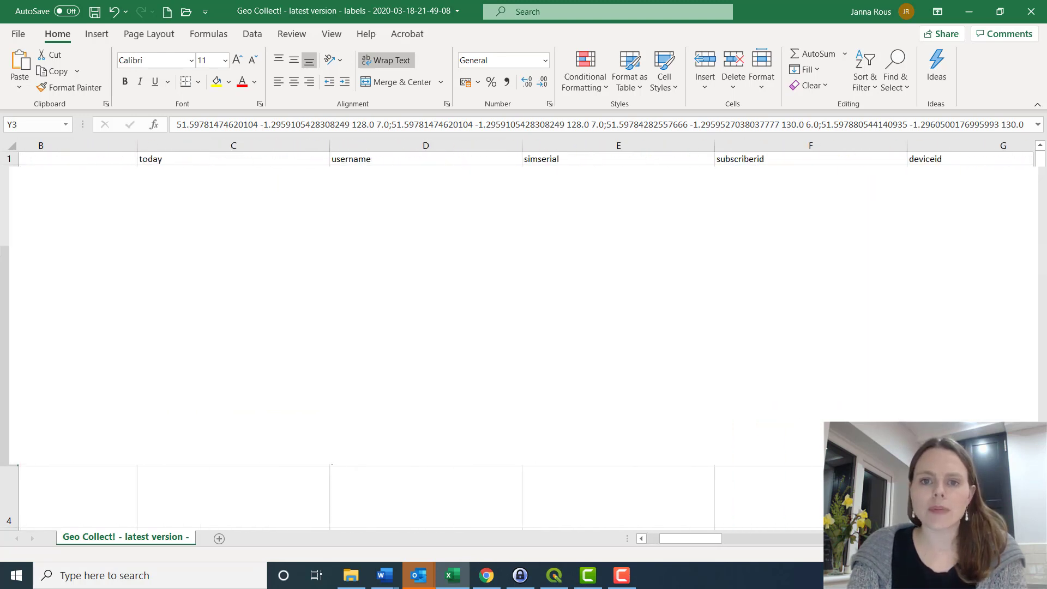
pyautogui.hscroll(3)
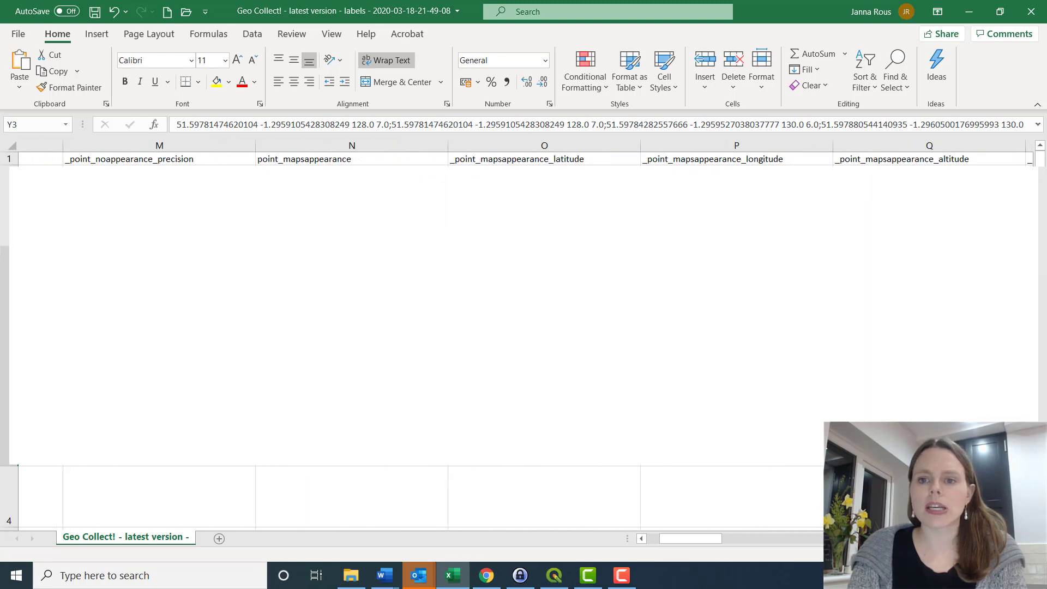
pyautogui.hscroll(3)
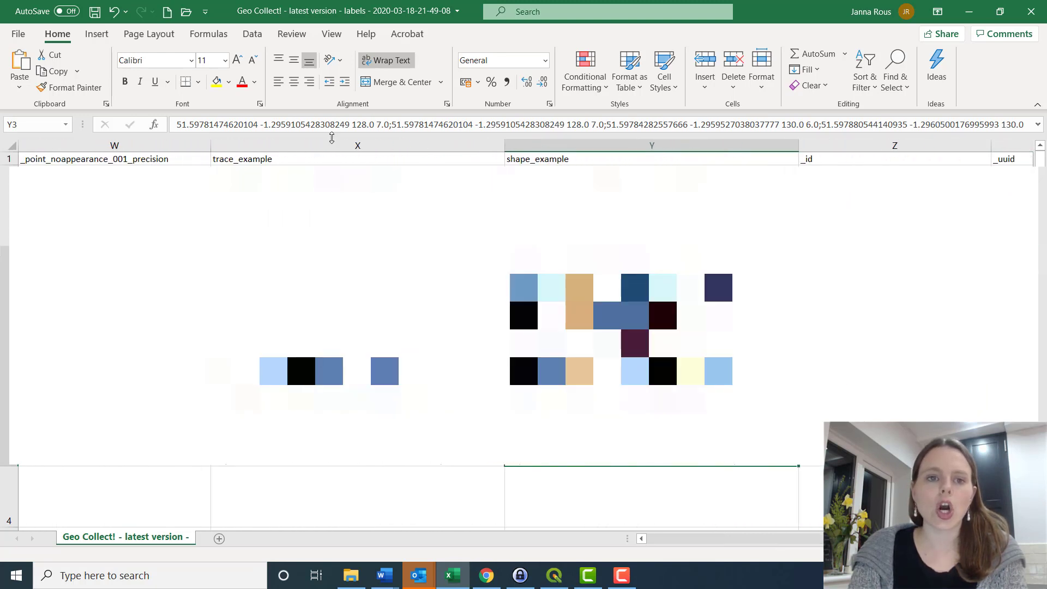
pyautogui.click(358, 145)
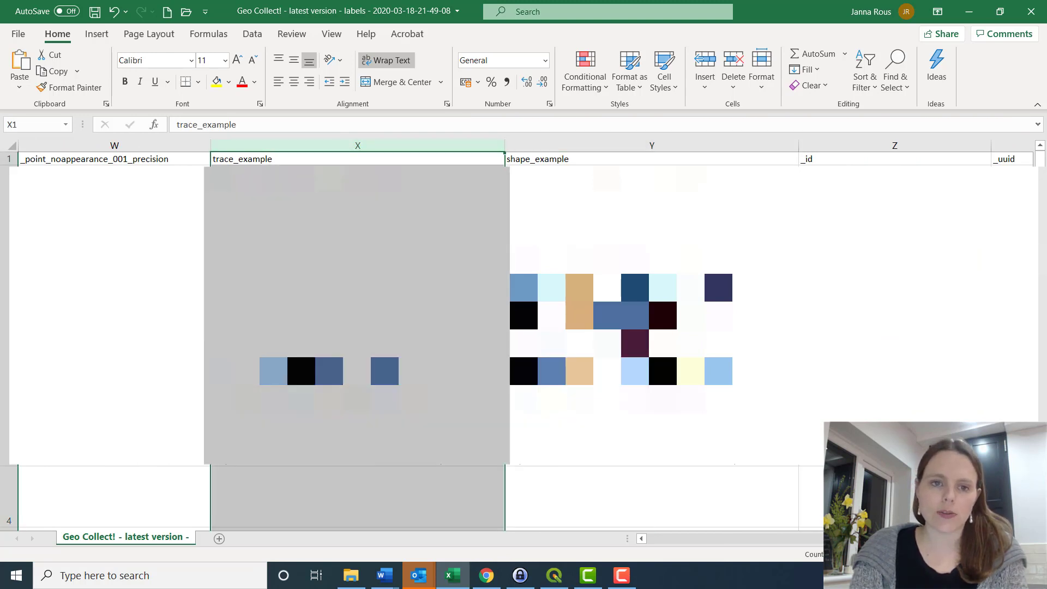
pyautogui.click(553, 575)
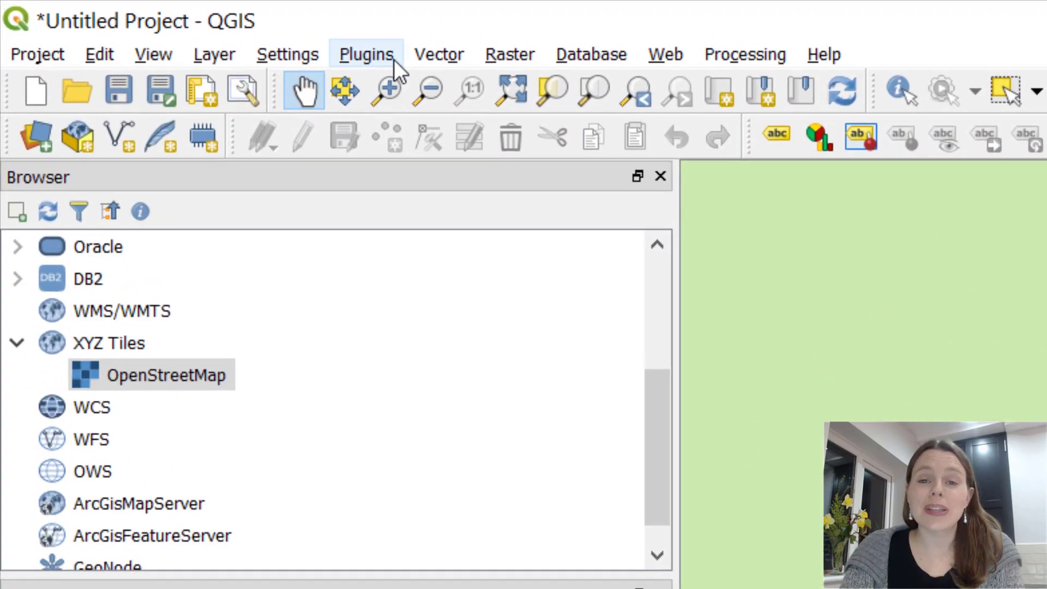
# - Install the ODKTrace2WKT plugin found by searching 'ODK' in the plugin manager
pyautogui.click(365, 55)
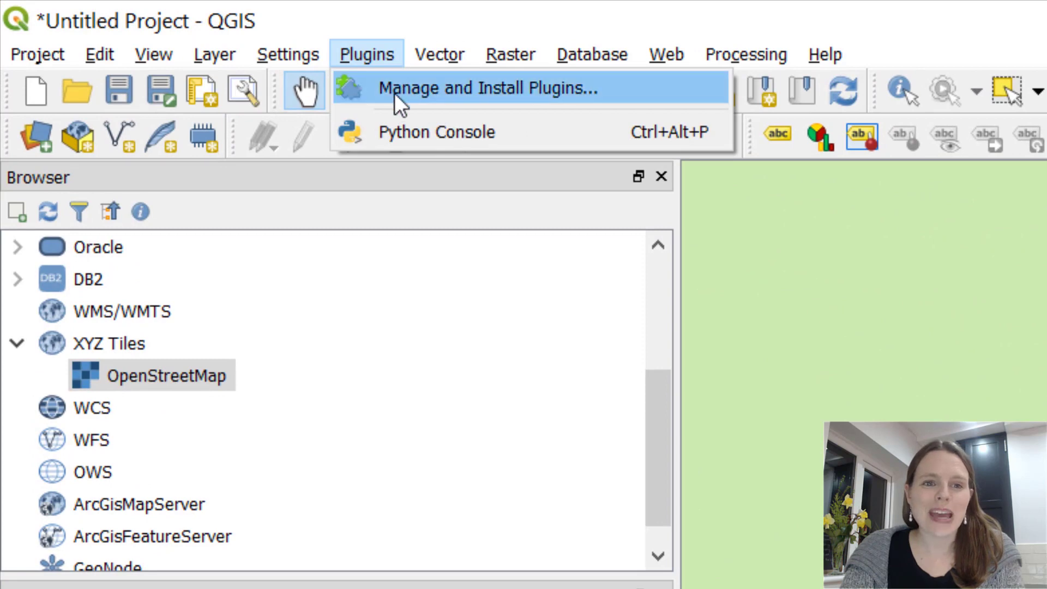
pyautogui.click(486, 87)
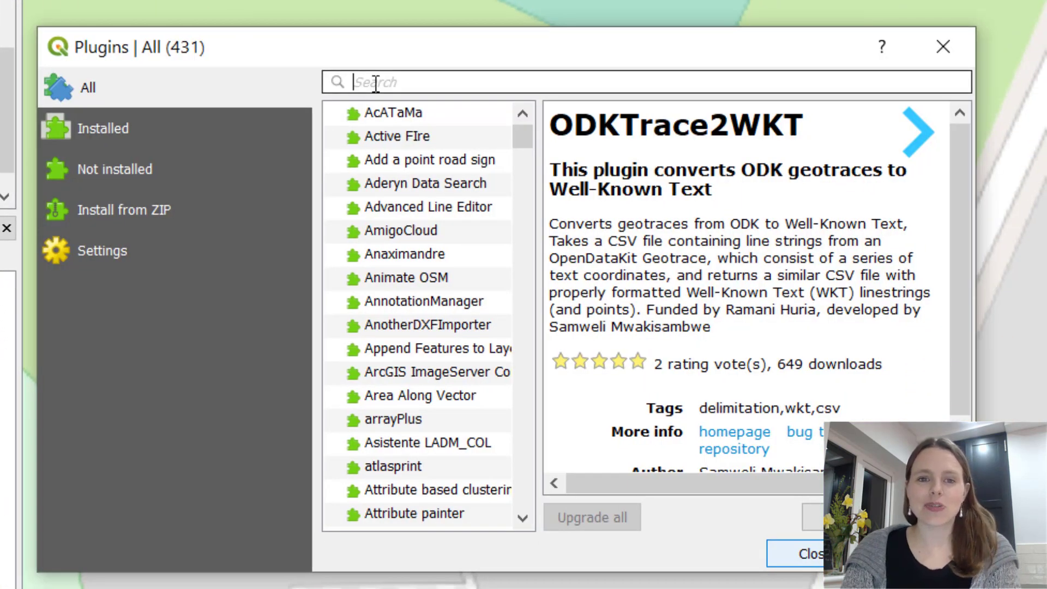
pyautogui.write('ODK')
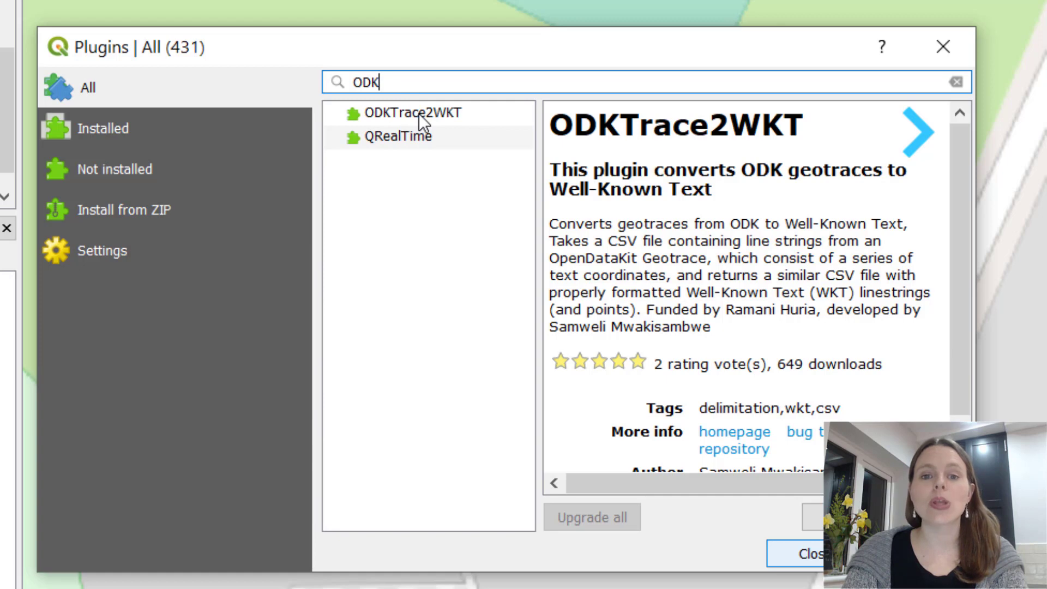
pyautogui.click(412, 112)
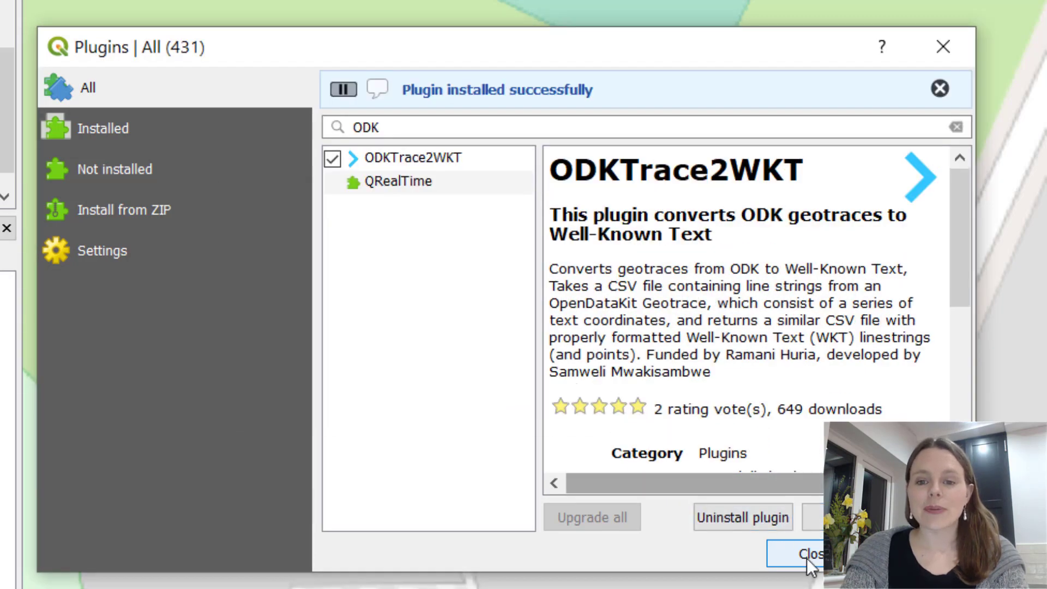
pyautogui.click(809, 553)
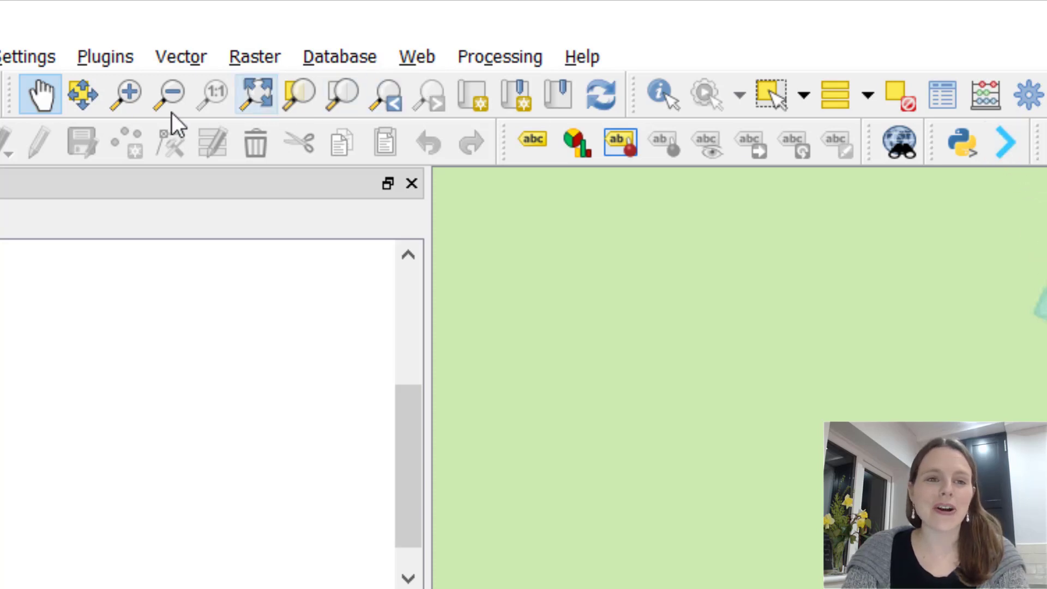
# - Launch the ODKTrace2WKT 'Convert geotrace to Well-Known Text' tool from the Plugins menu
pyautogui.click(105, 55)
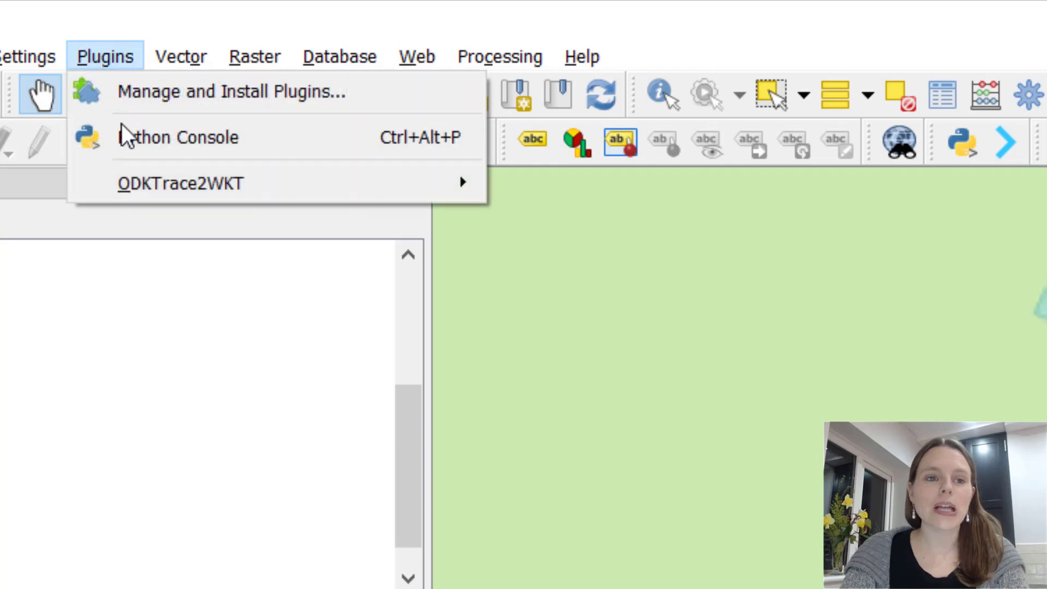
pyautogui.moveTo(180, 184)
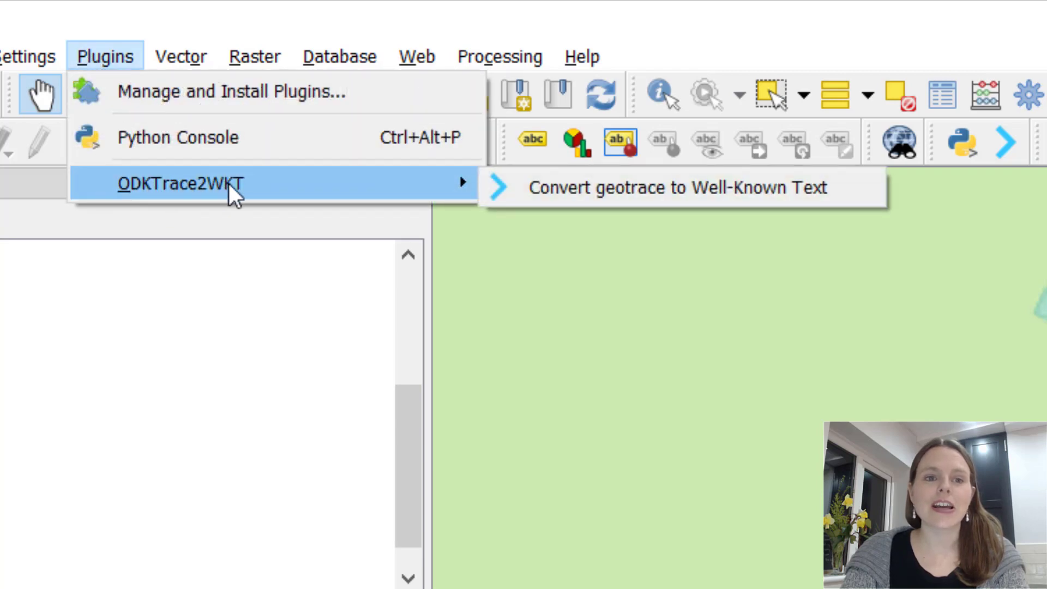
pyautogui.moveTo(510, 197)
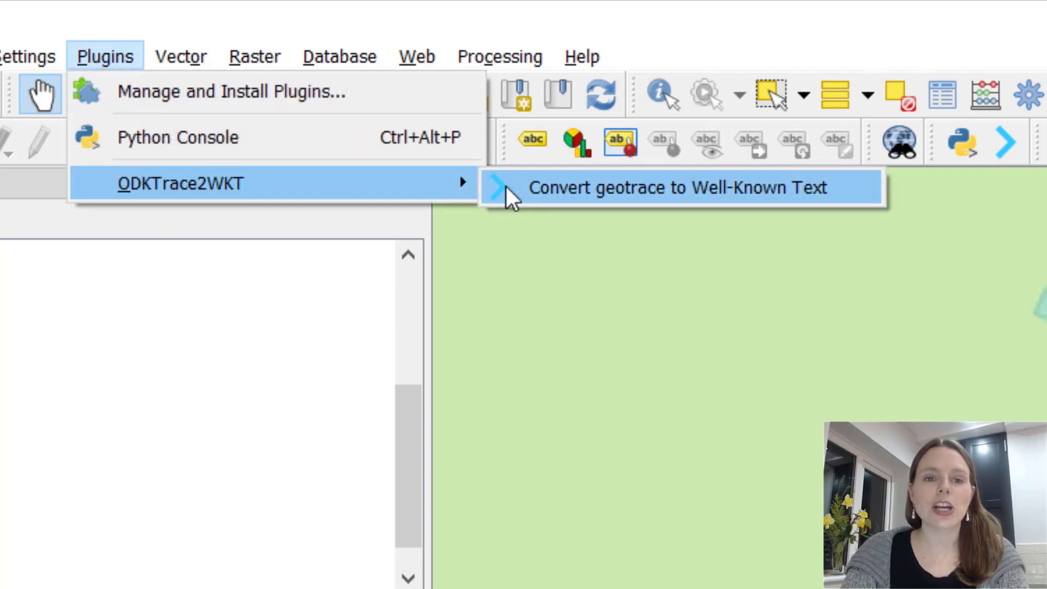
pyautogui.moveTo(708, 200)
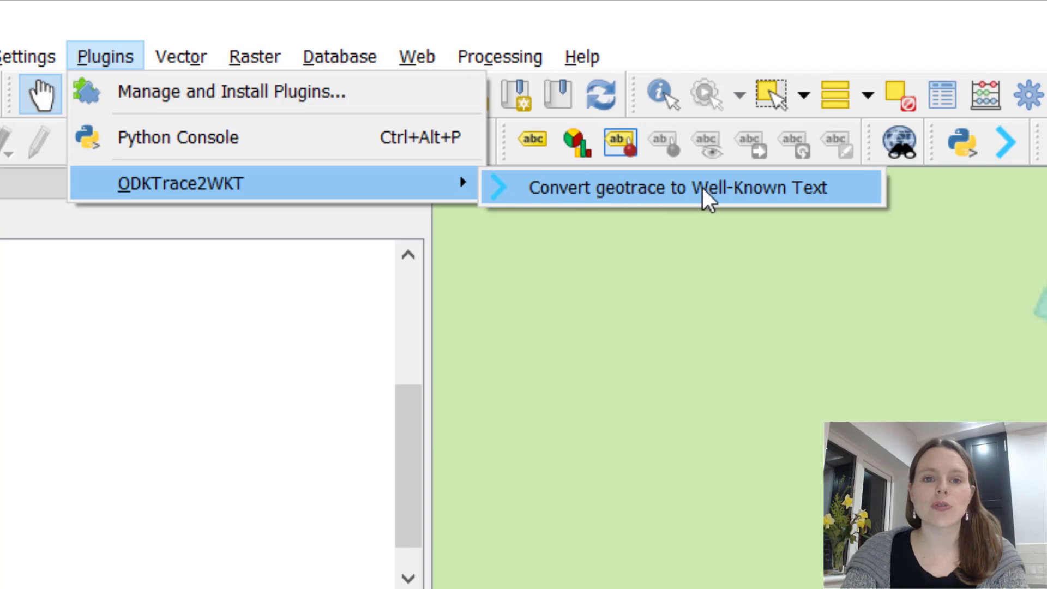
pyautogui.click(674, 186)
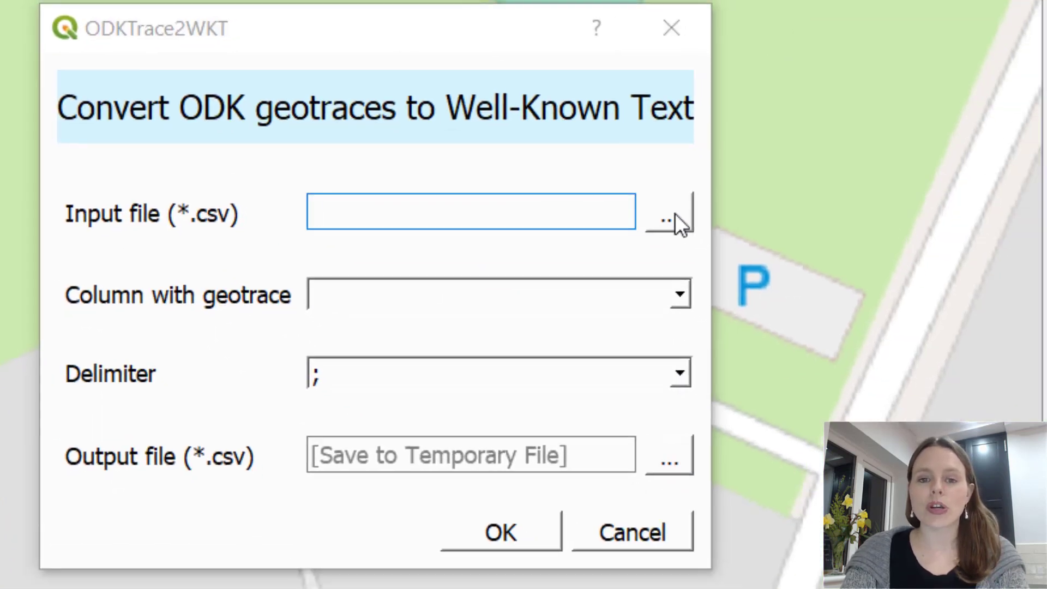
# - Choose the Geo Collect! export CSV from Downloads as the input file
pyautogui.click(668, 220)
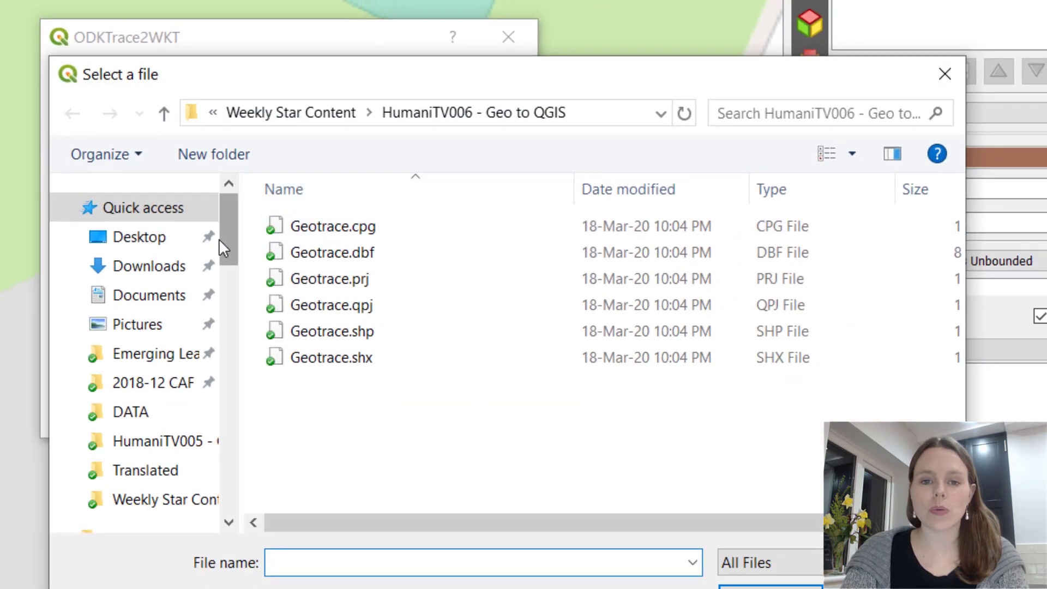
pyautogui.click(150, 266)
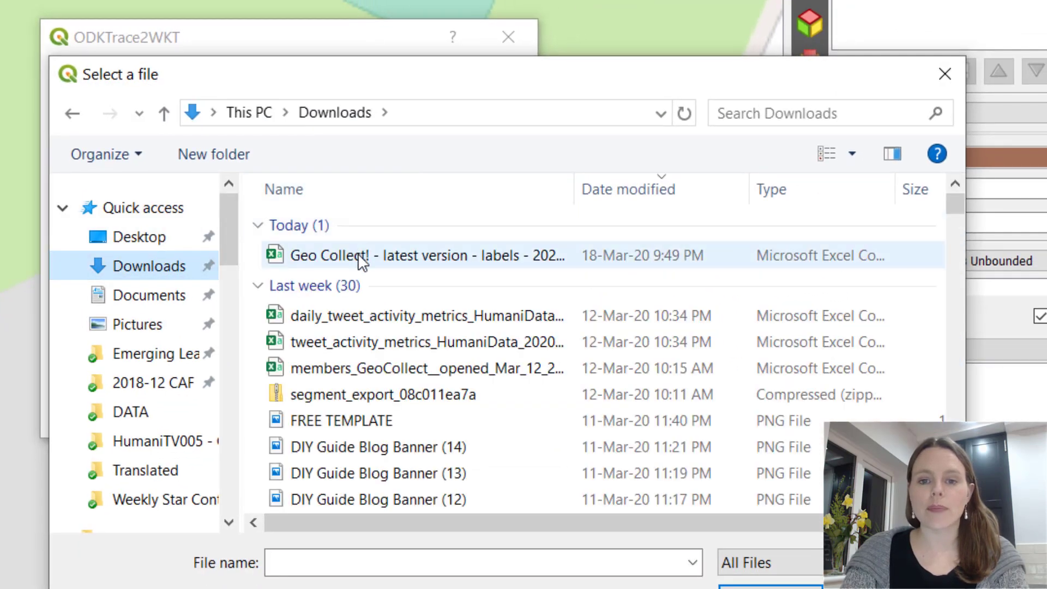
pyautogui.click(364, 255)
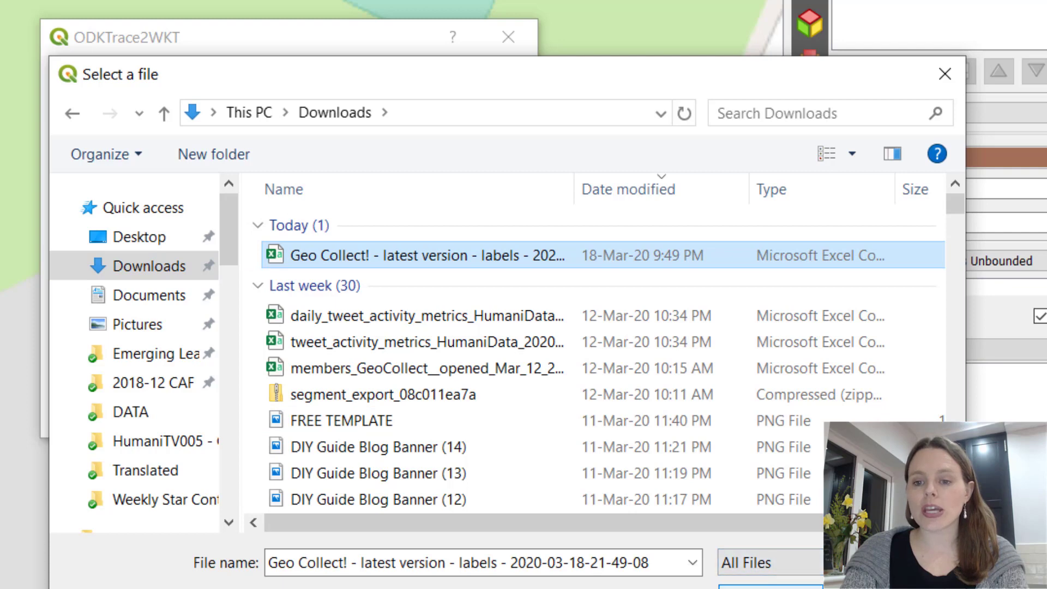
pyautogui.doubleClick(415, 256)
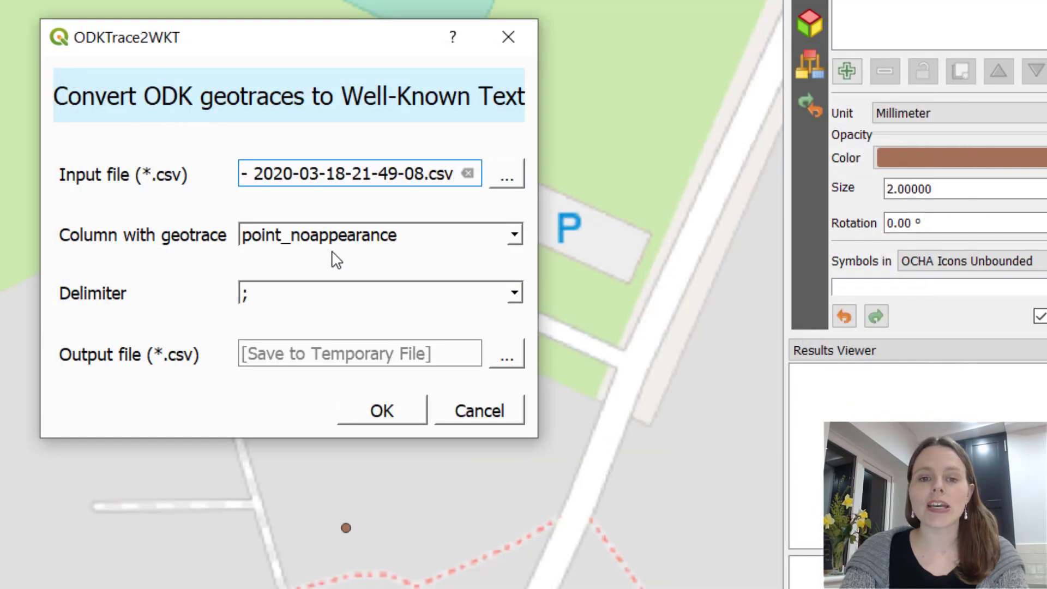
# - Set trace_example as the geotrace column and run the conversion with temporary output
pyautogui.click(514, 236)
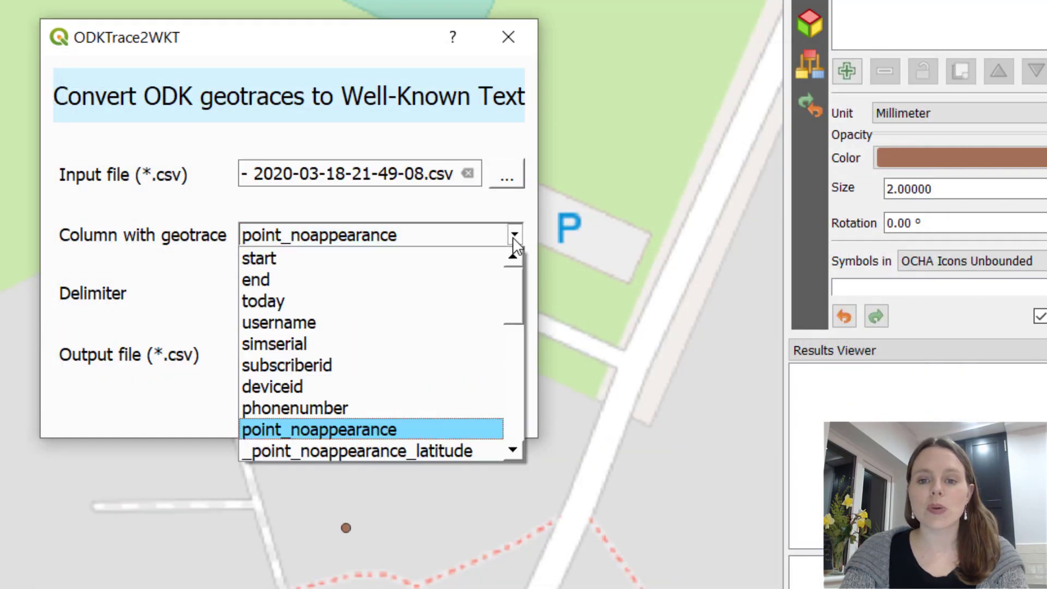
pyautogui.scroll(-3)
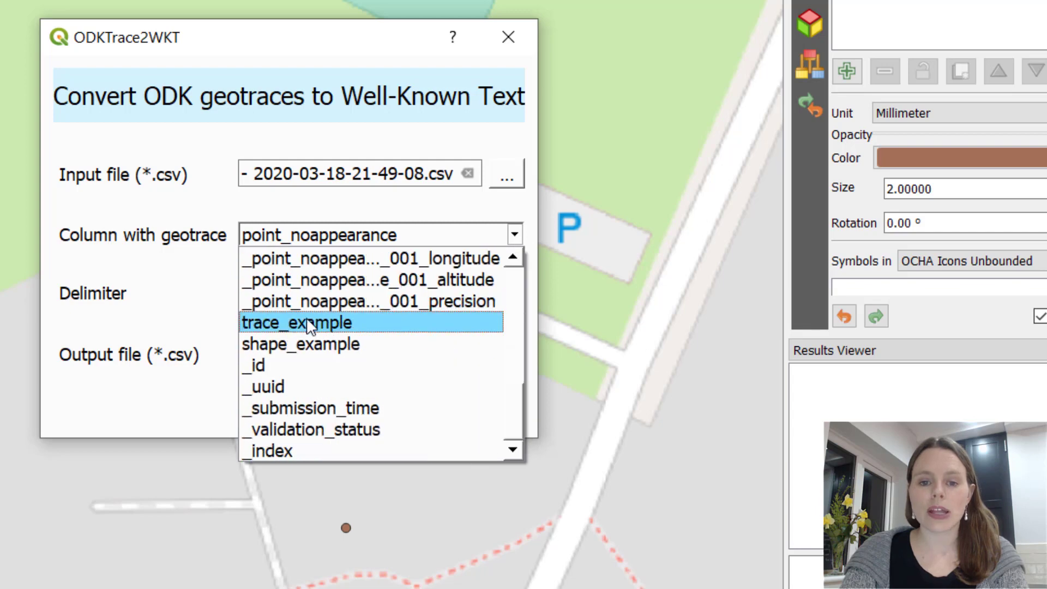
pyautogui.click(295, 323)
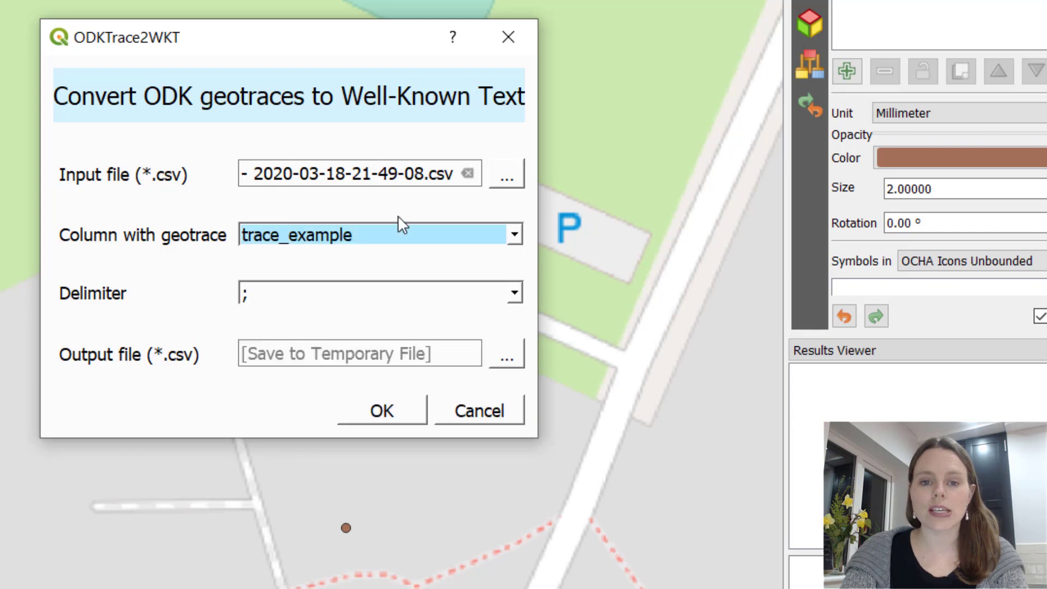
pyautogui.moveTo(314, 208)
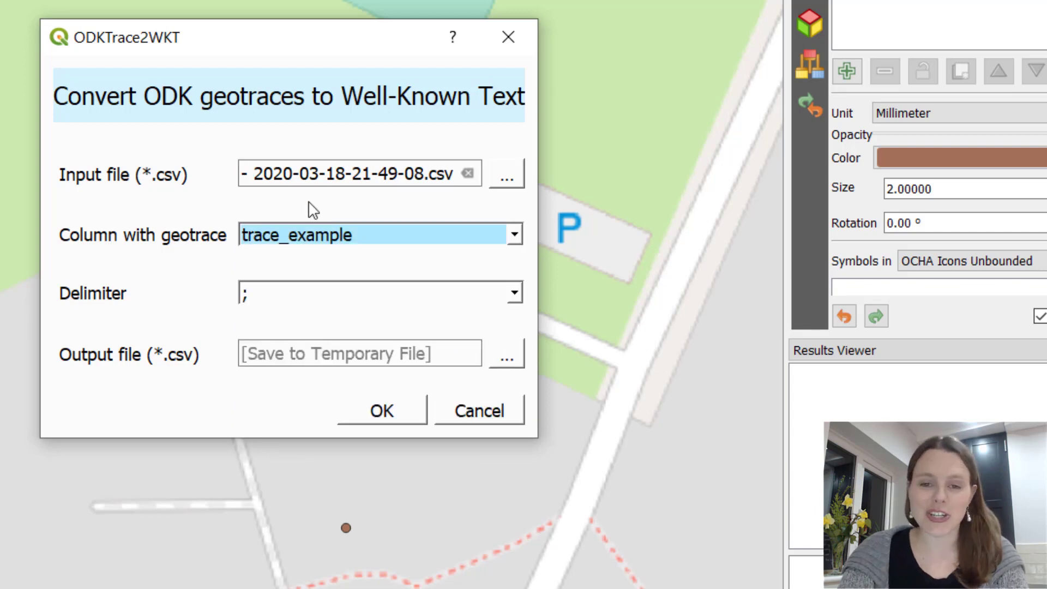
pyautogui.moveTo(270, 318)
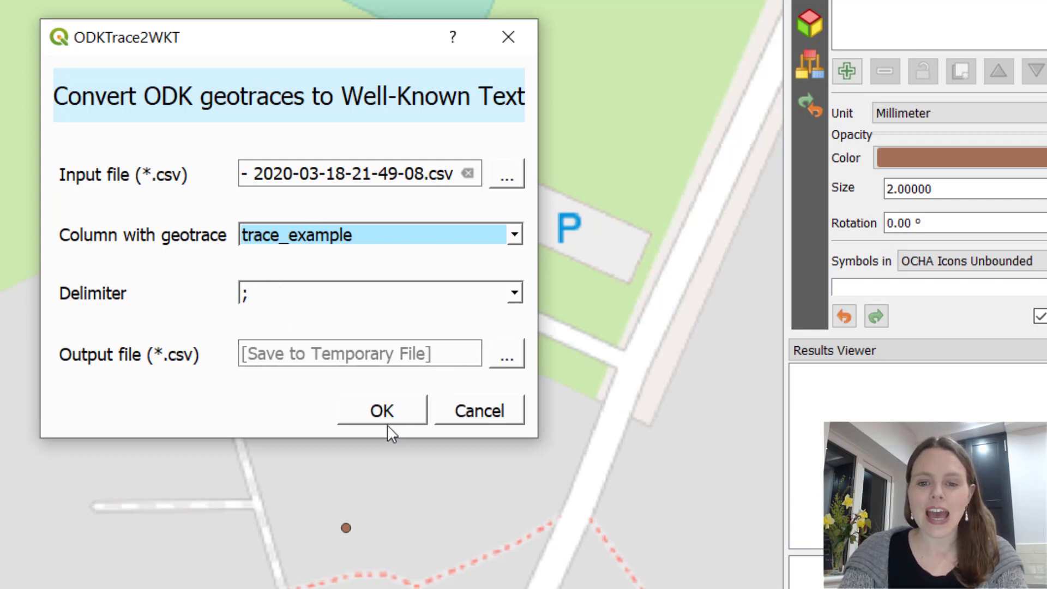
pyautogui.moveTo(261, 430)
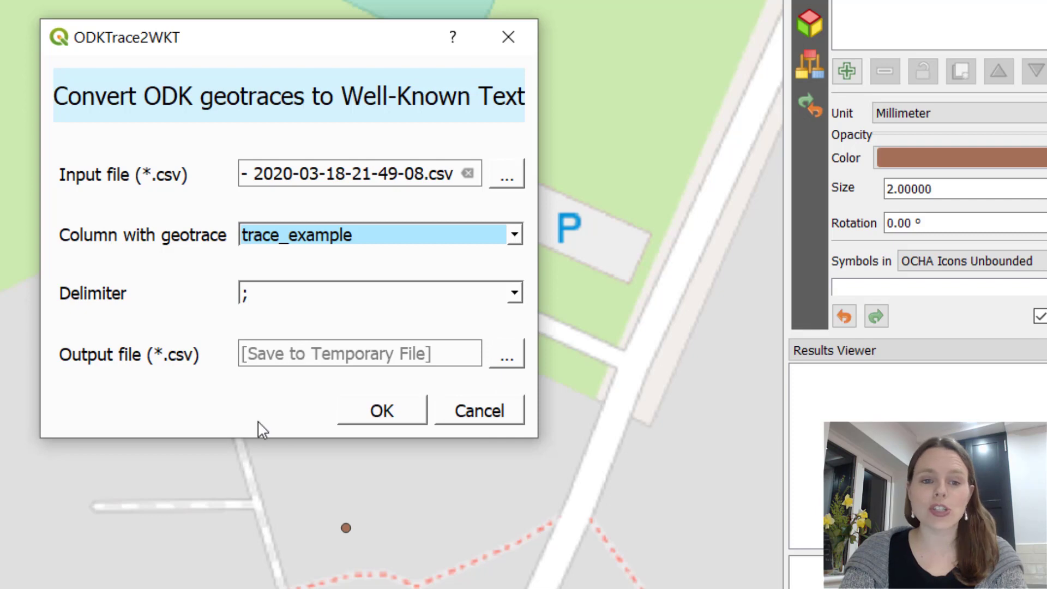
pyautogui.moveTo(394, 418)
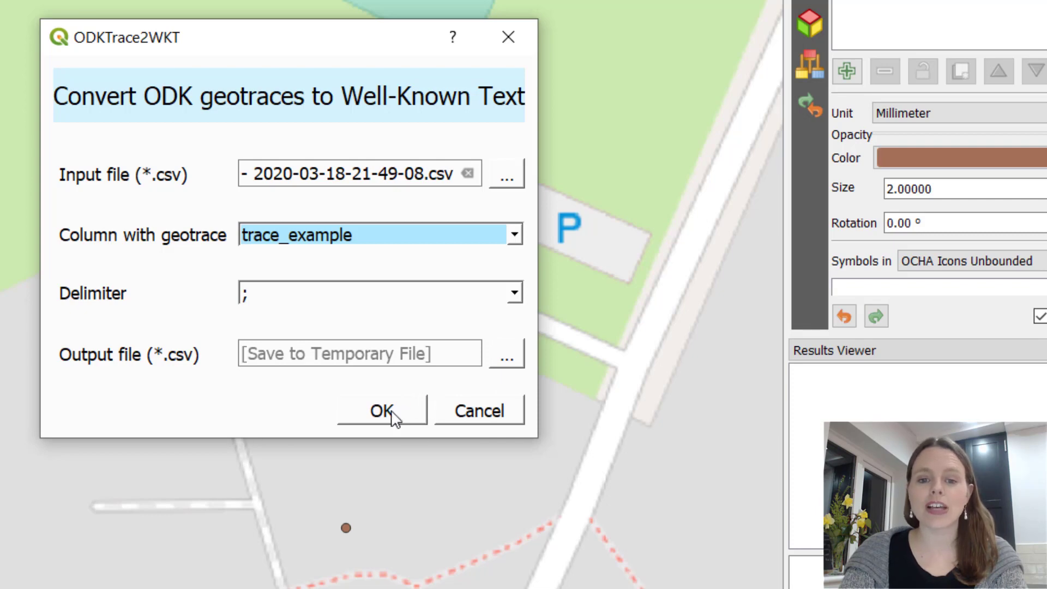
pyautogui.click(382, 411)
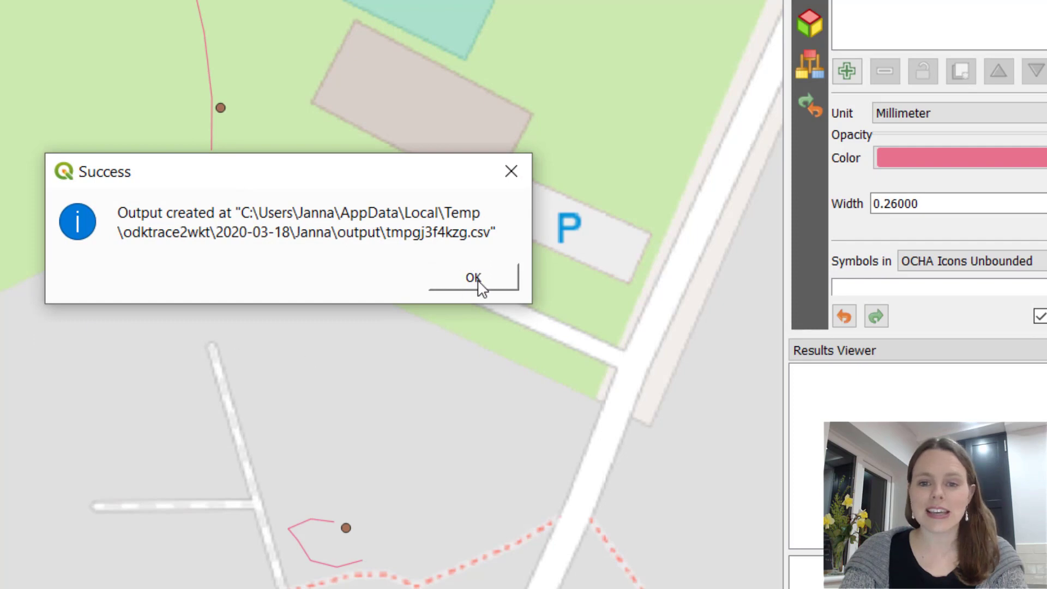
pyautogui.moveTo(491, 290)
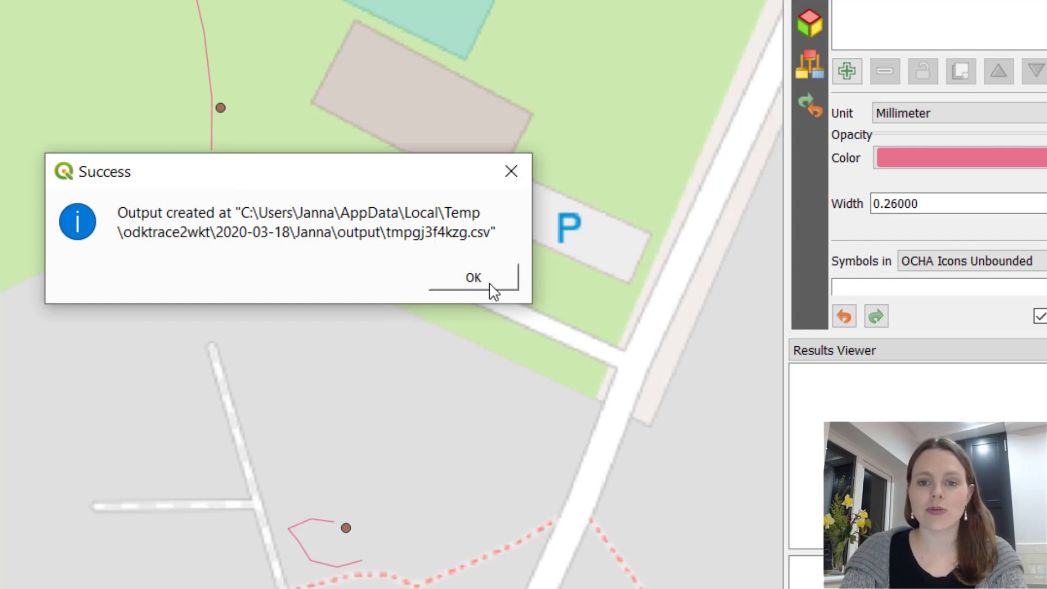
# - Dismiss the success notice so the converted pink trace lines show on the map
pyautogui.click(473, 278)
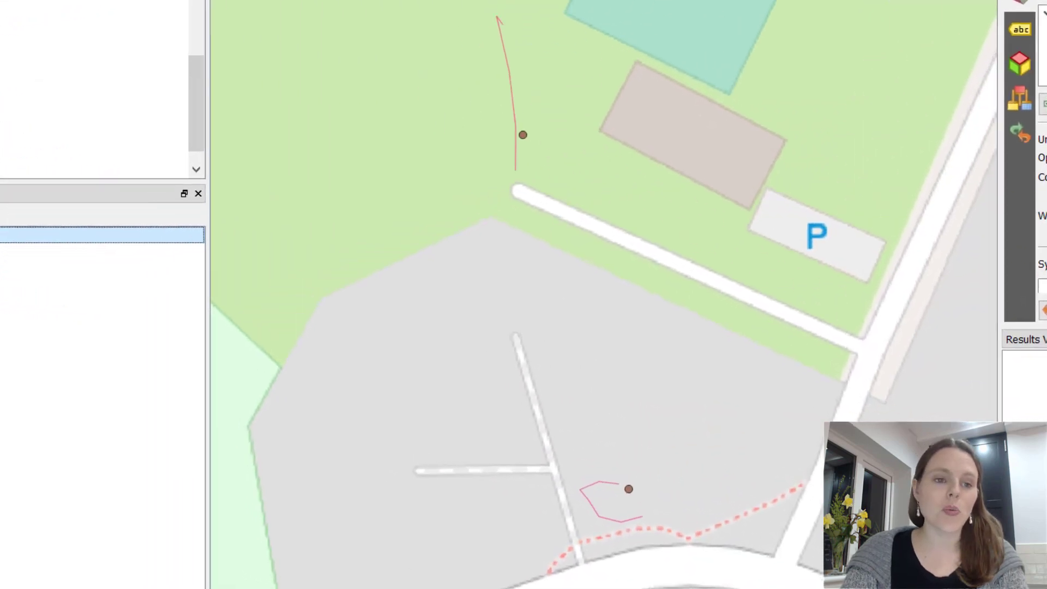
pyautogui.moveTo(141, 168)
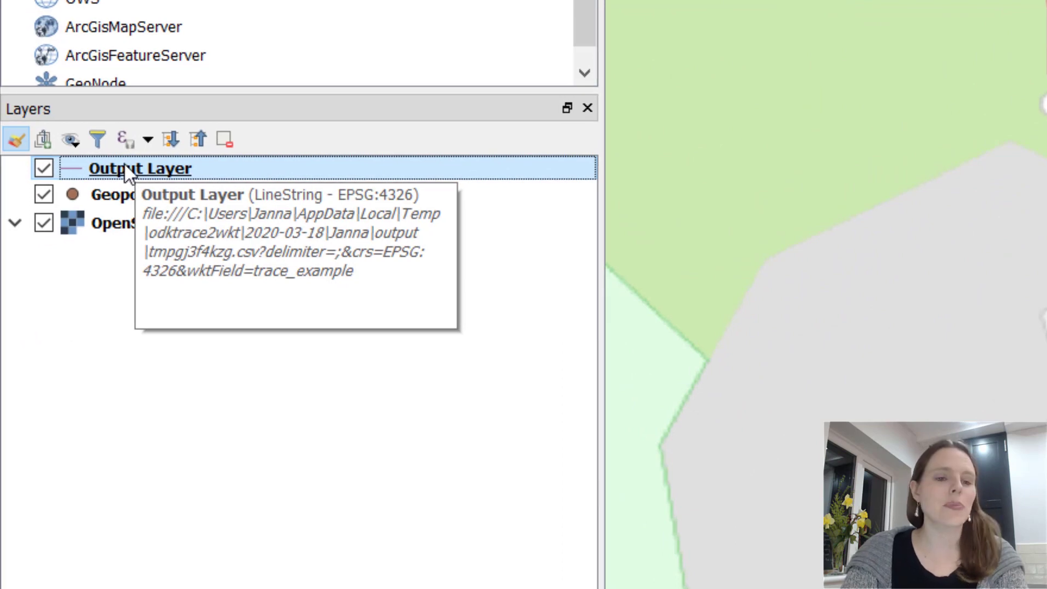
# - Start Export > Save Features As… for the temporary Output Layer
pyautogui.rightClick(140, 168)
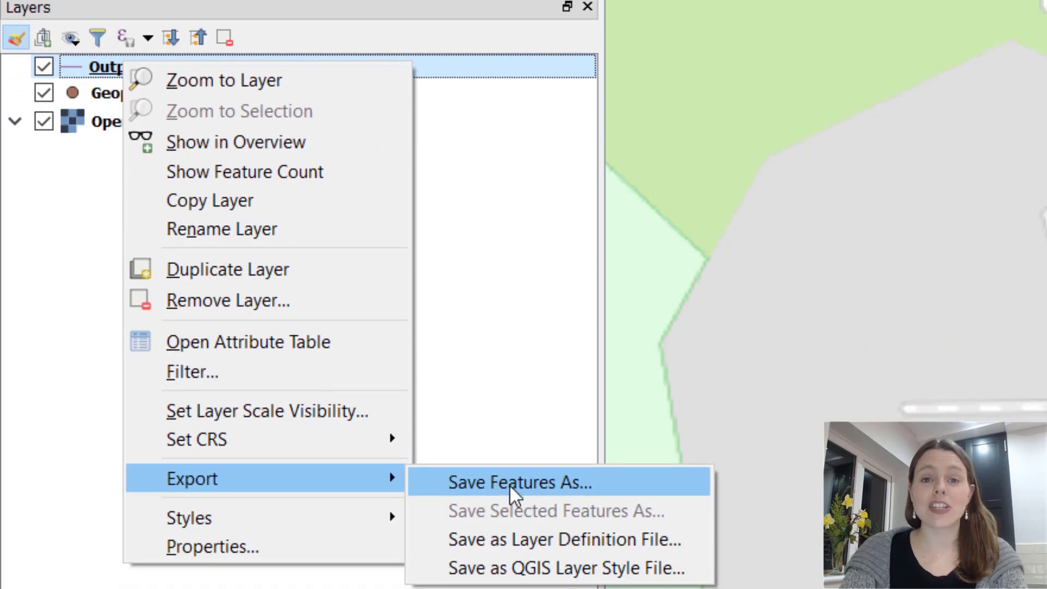
pyautogui.click(519, 483)
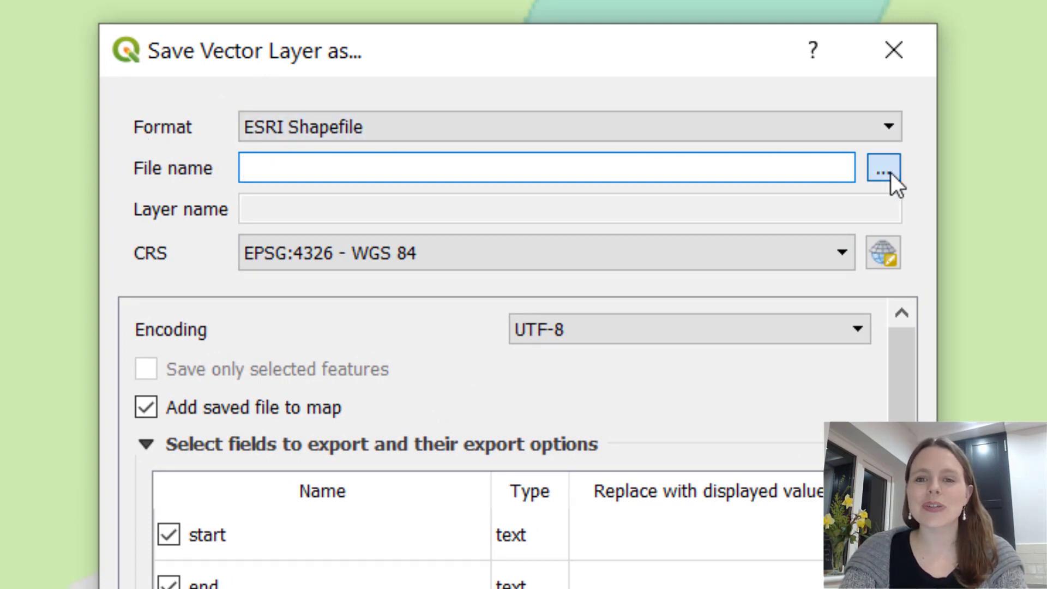
# - Save Output Layer as the 'Geotrace example' ESRI Shapefile, reviewing fields, and add it to the map
pyautogui.click(882, 168)
pyautogui.write('Geotrace example')
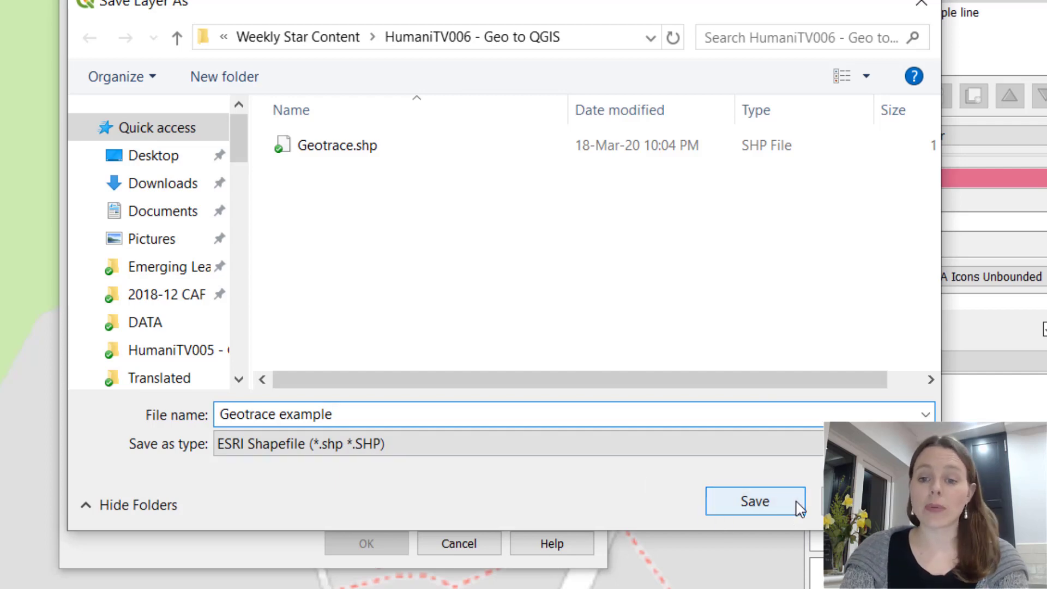
pyautogui.click(755, 501)
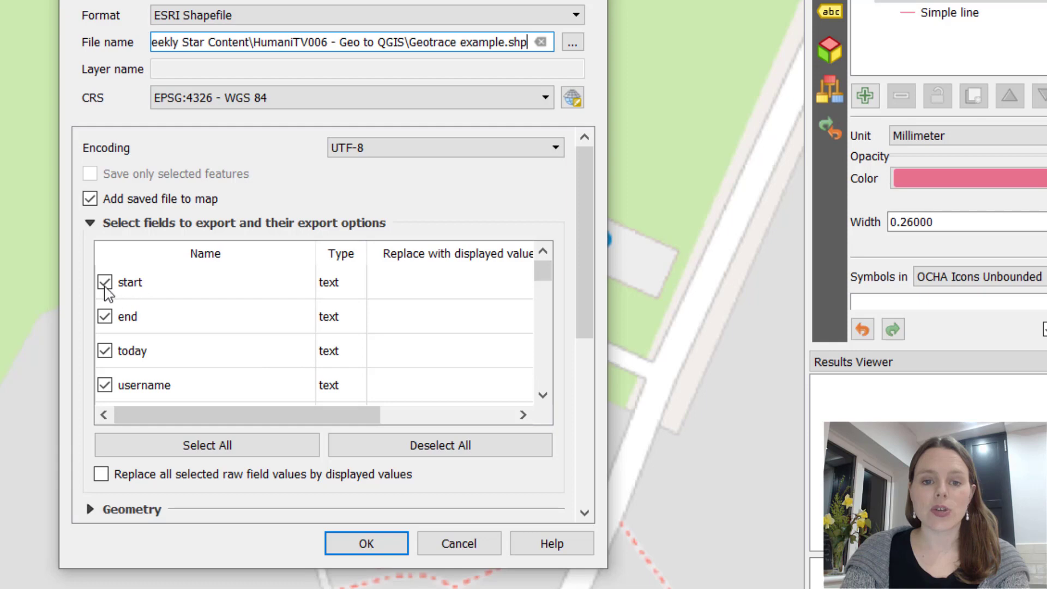
pyautogui.scroll(-3)
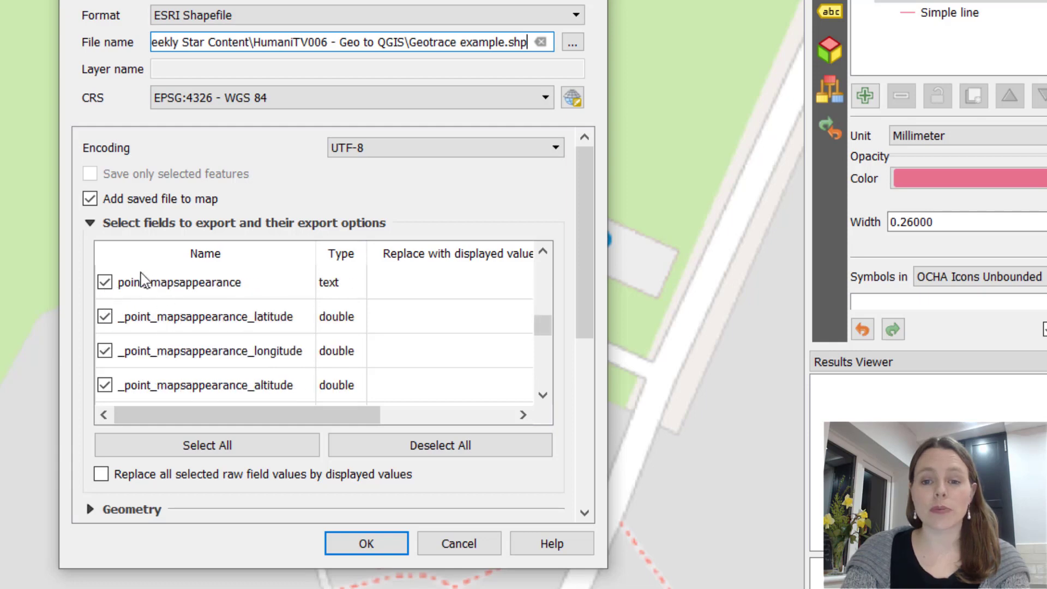
pyautogui.moveTo(324, 310)
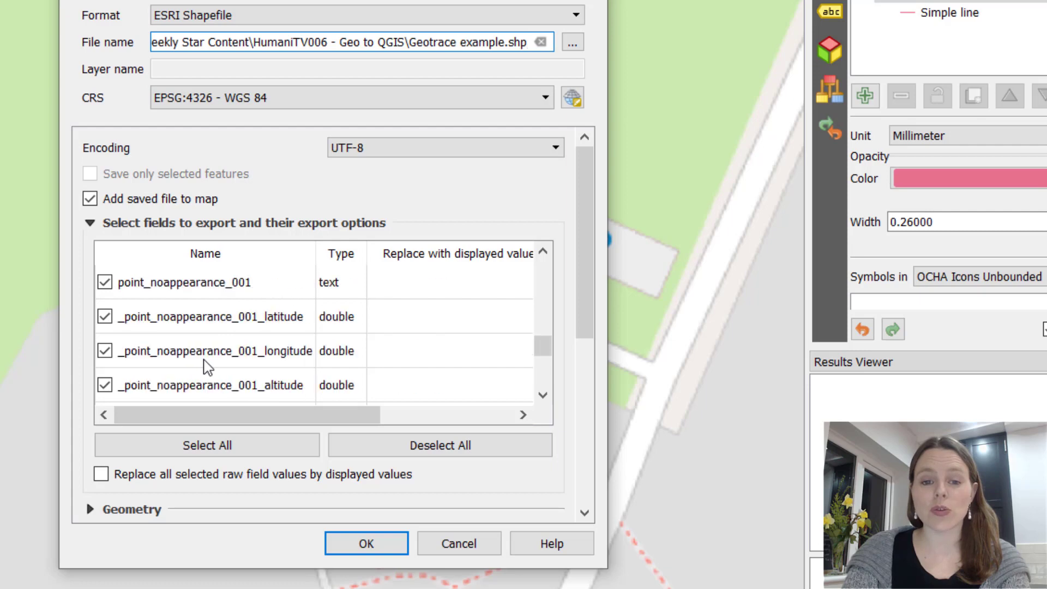
pyautogui.scroll(3)
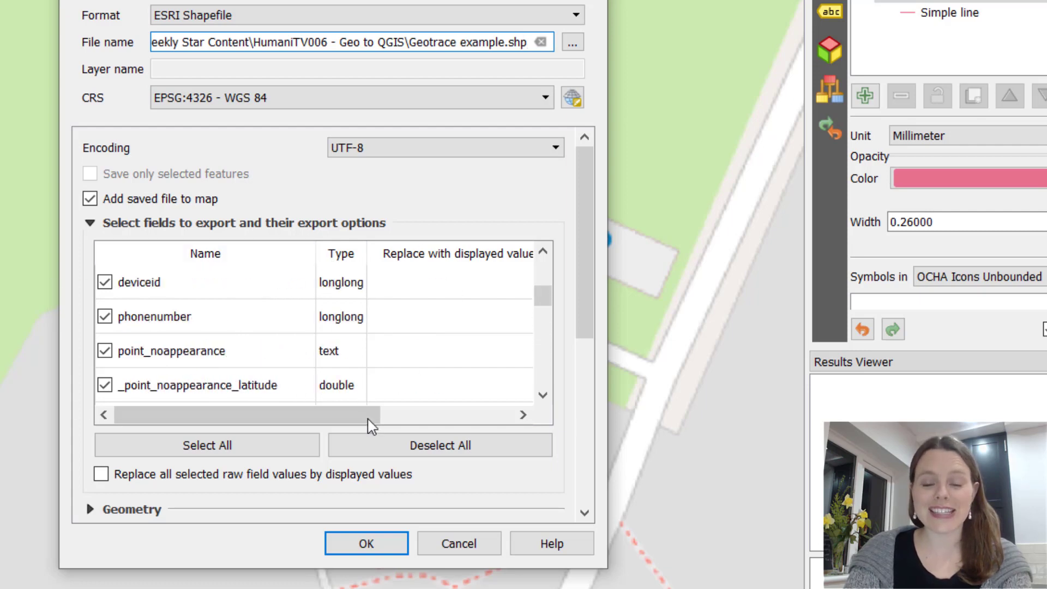
pyautogui.moveTo(223, 284)
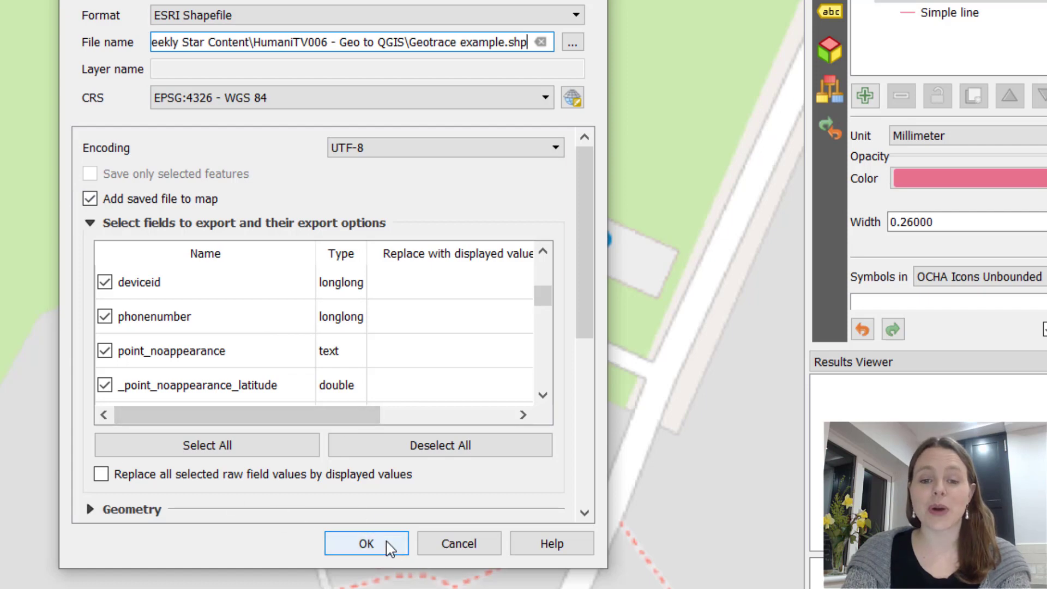
pyautogui.click(367, 543)
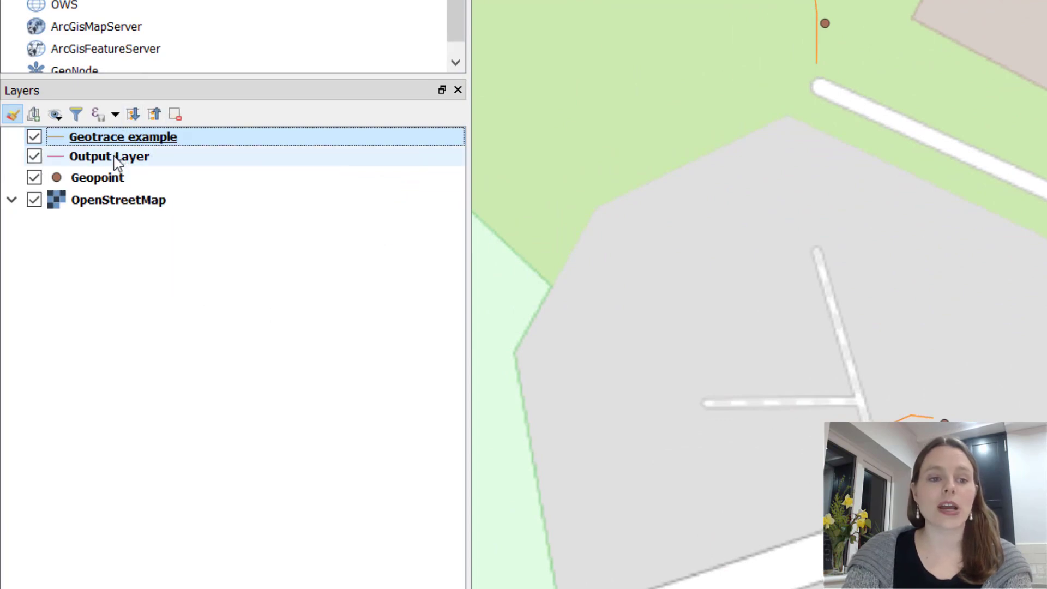
# - Remove the temporary Output Layer via Remove Layer… and confirm the prompt
pyautogui.rightClick(109, 157)
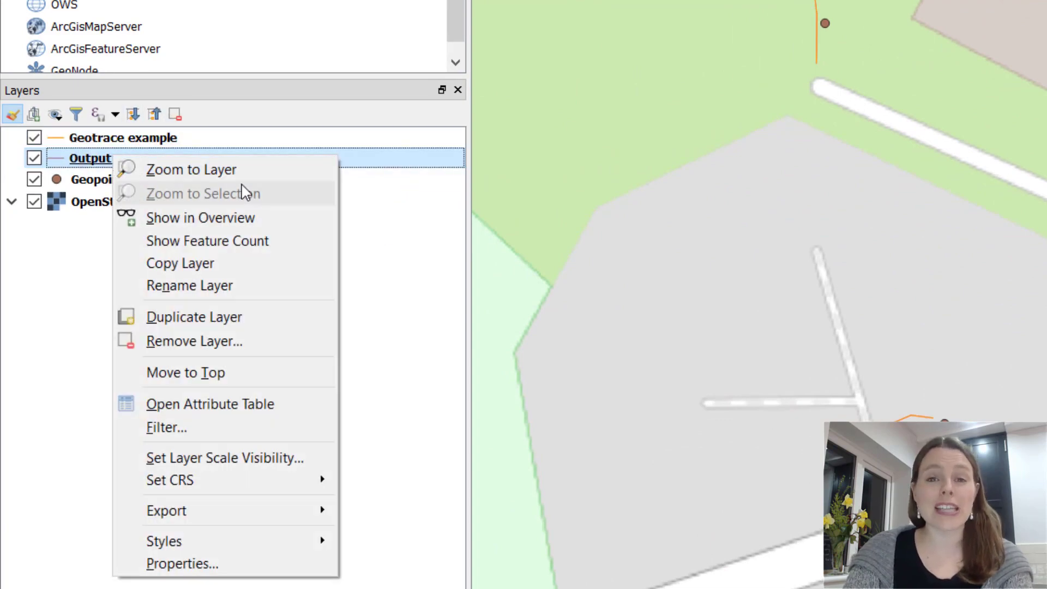
pyautogui.click(195, 341)
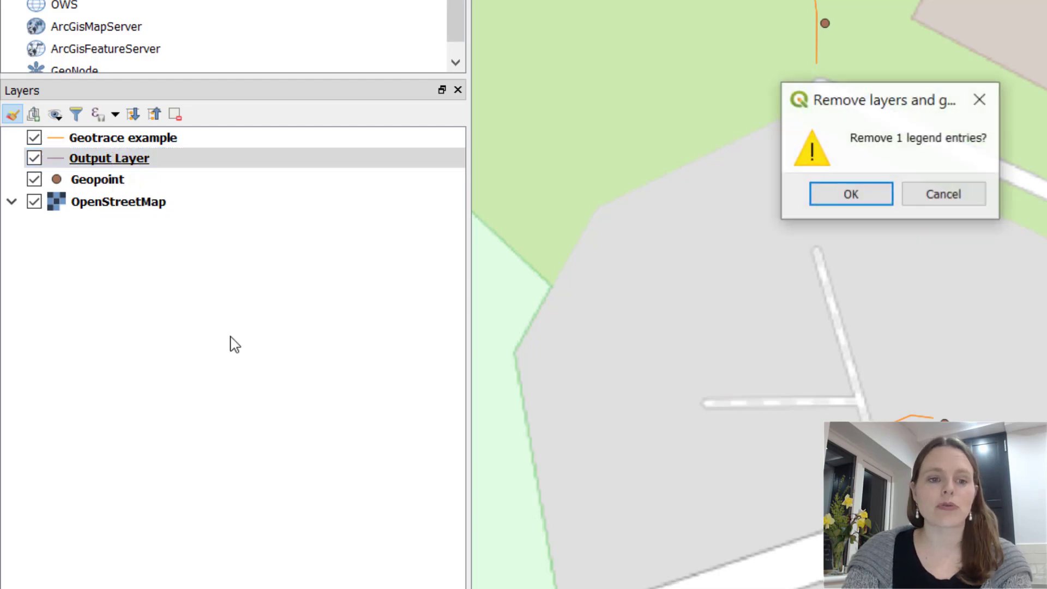
pyautogui.click(850, 194)
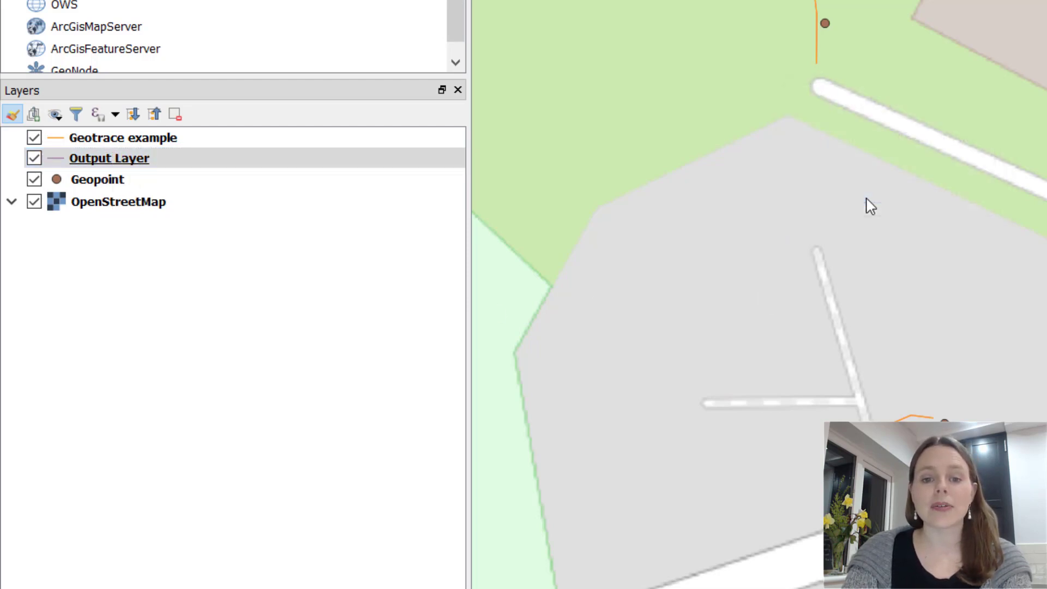